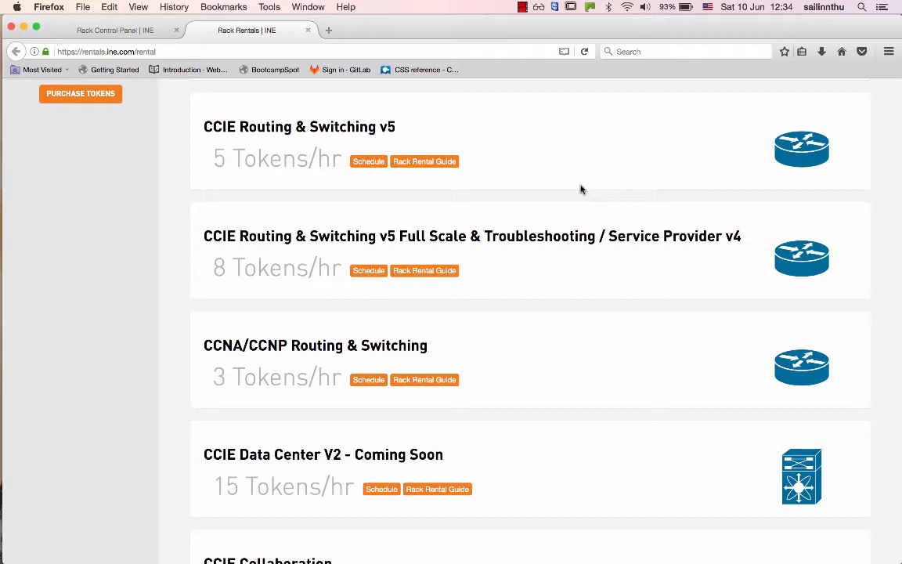
Bring up the CCNA/CCNP Routing & Switching rental scheduler from the rack list.
scroll("down", 3)
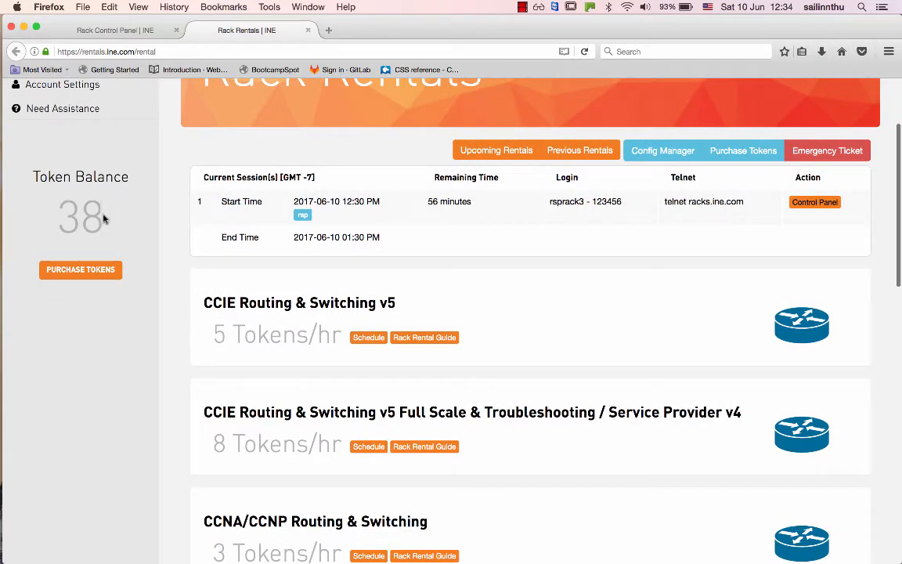
scroll("down", 3)
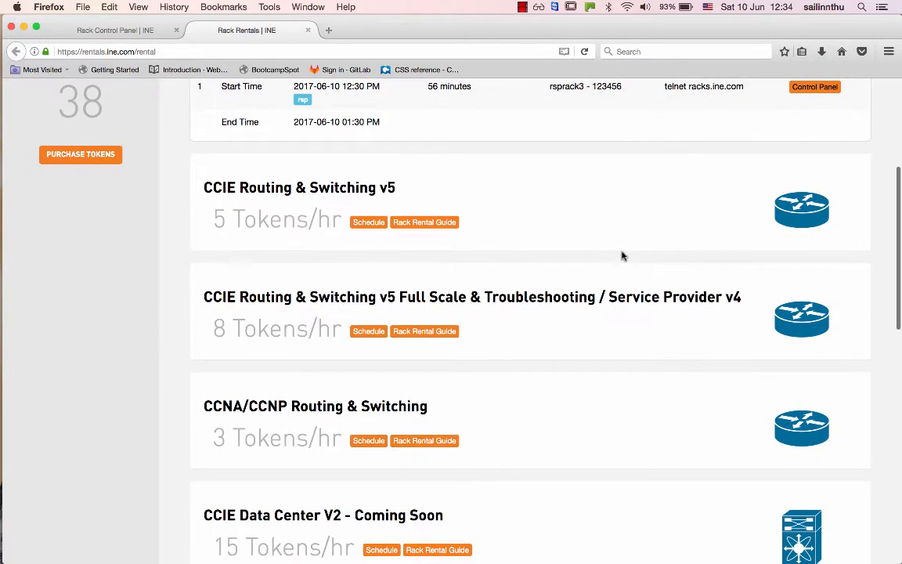
scroll("down", 3)
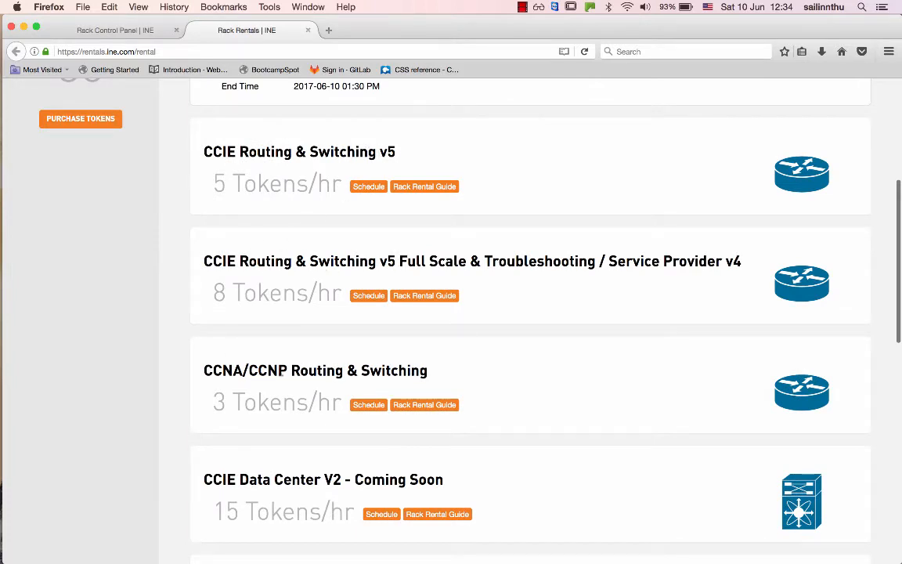
mouse_move(311, 316)
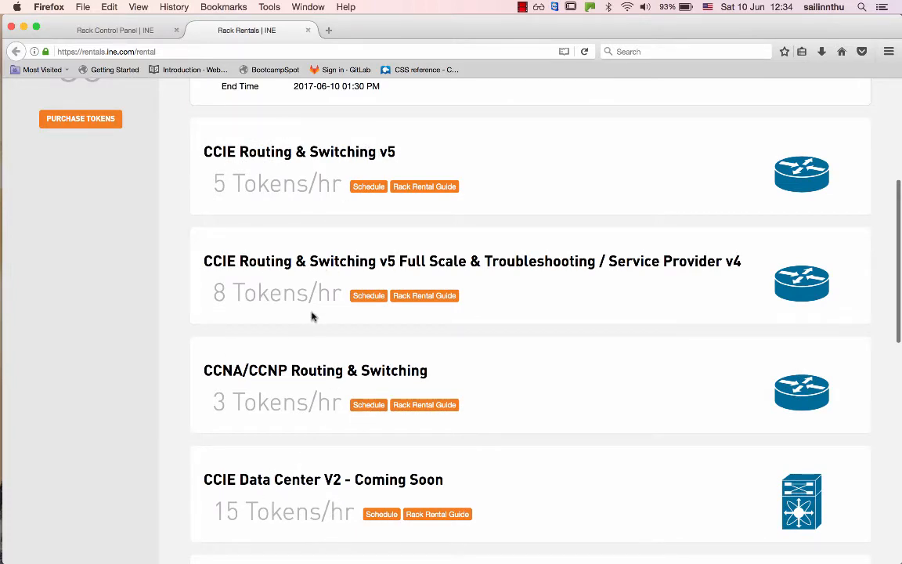
scroll("down", 3)
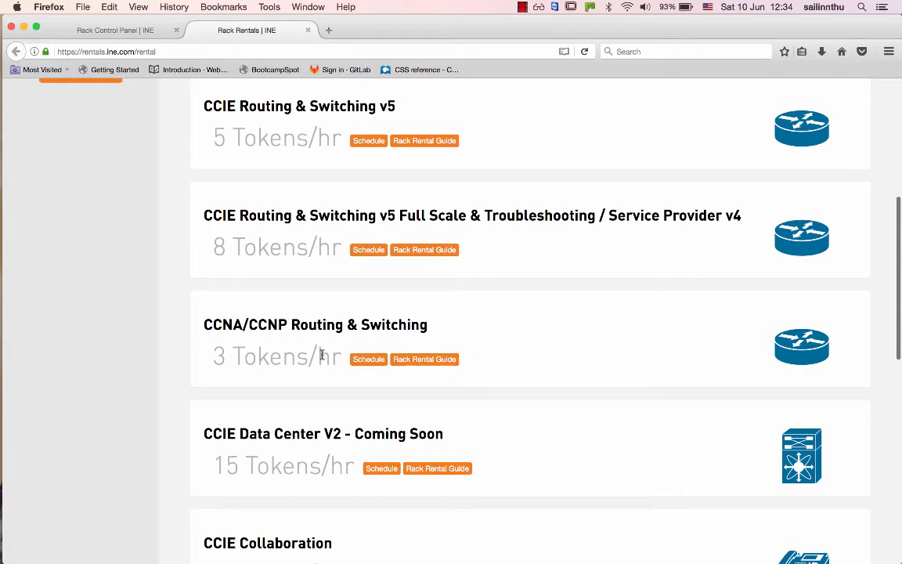
mouse_move(237, 351)
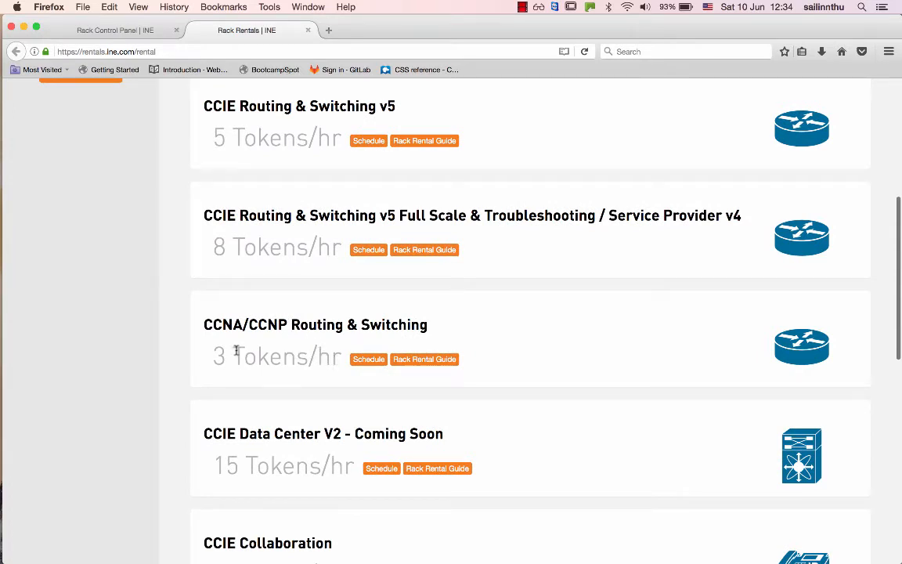
mouse_move(493, 343)
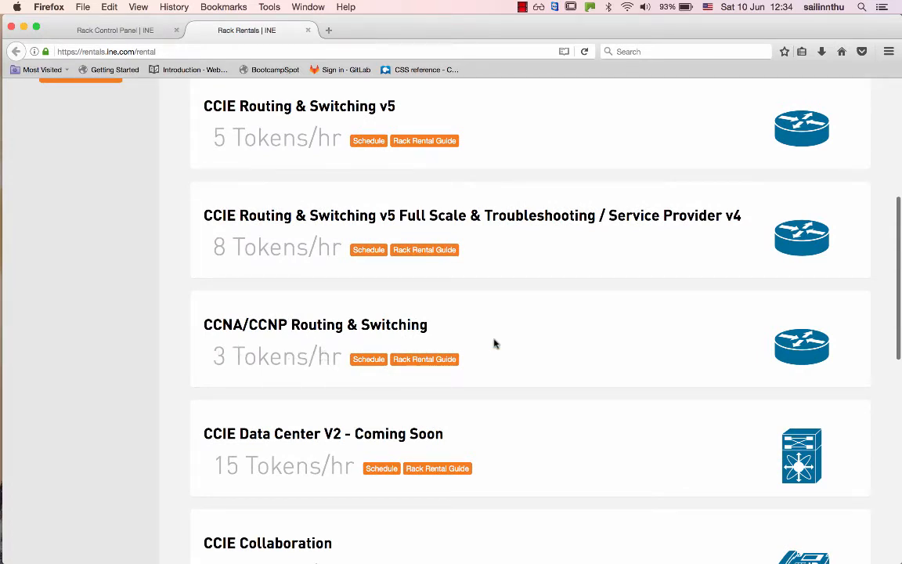
scroll("down", 3)
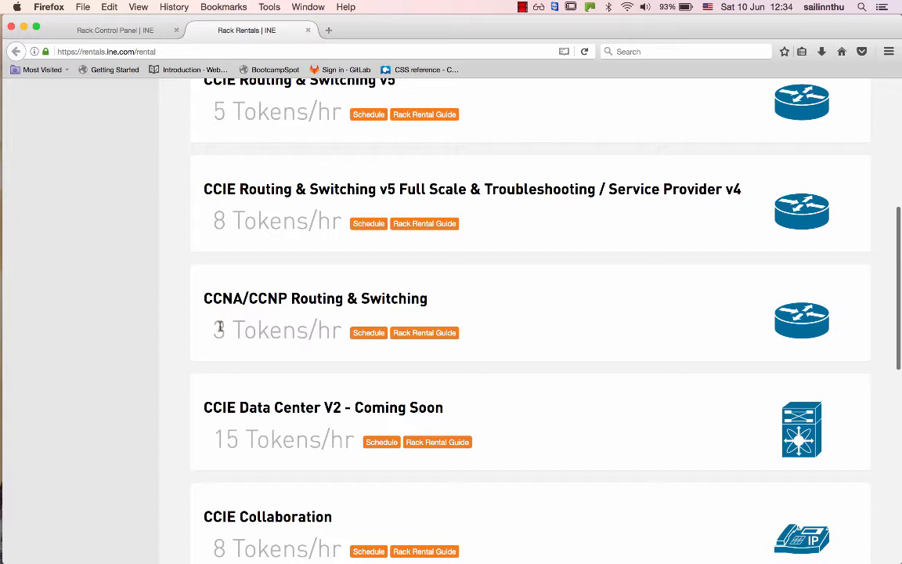
left_click(367, 331)
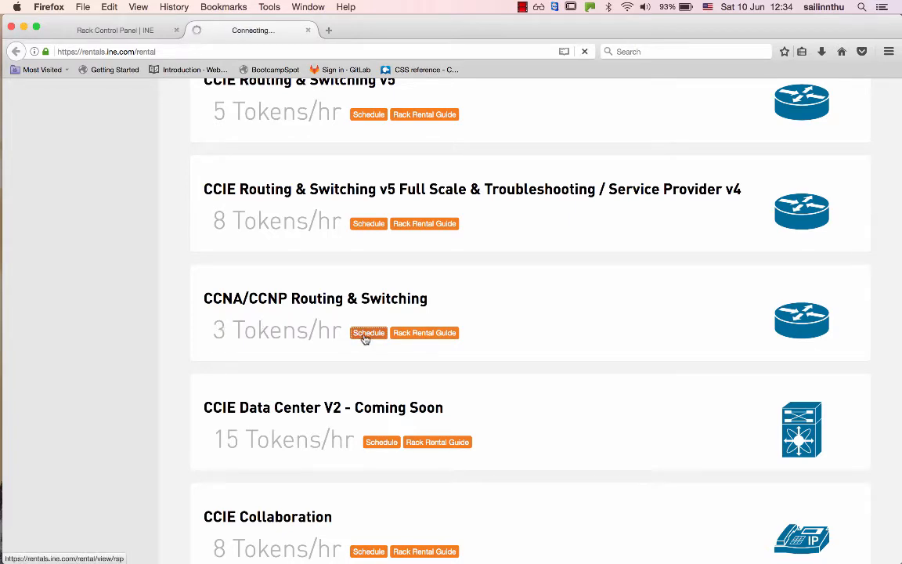
left_click(368, 332)
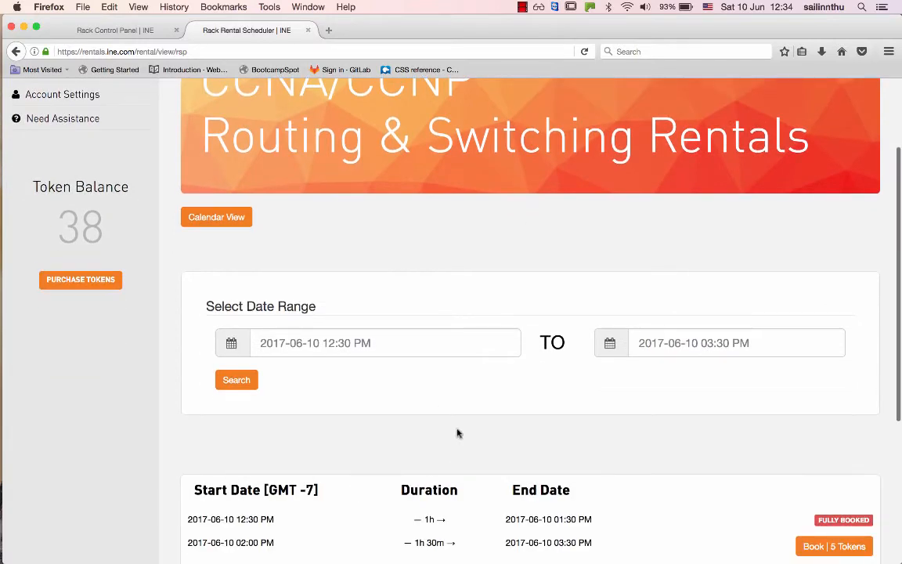
scroll("down", 3)
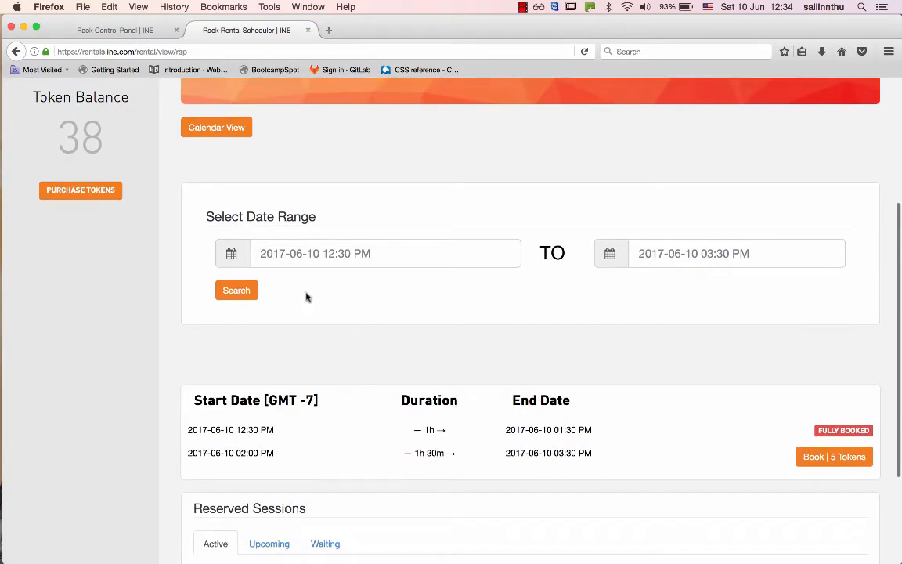
Check the start-date picker and the Waiting and Active tabs of Reserved Sessions.
left_click(384, 253)
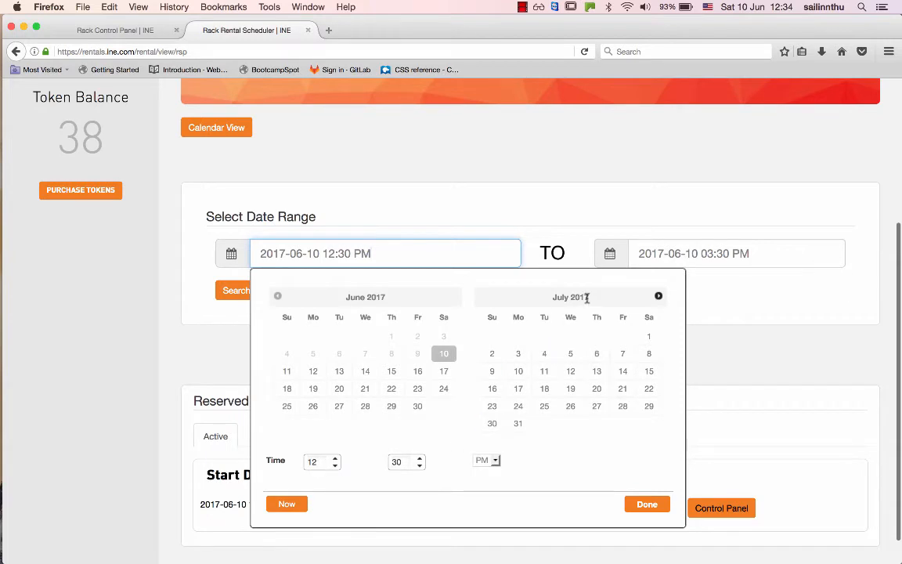
mouse_move(584, 249)
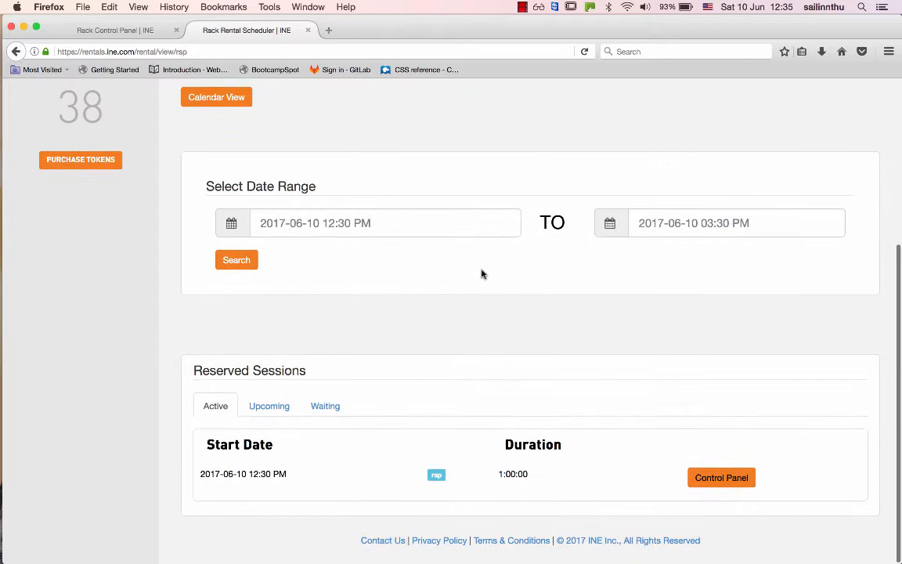
mouse_move(210, 444)
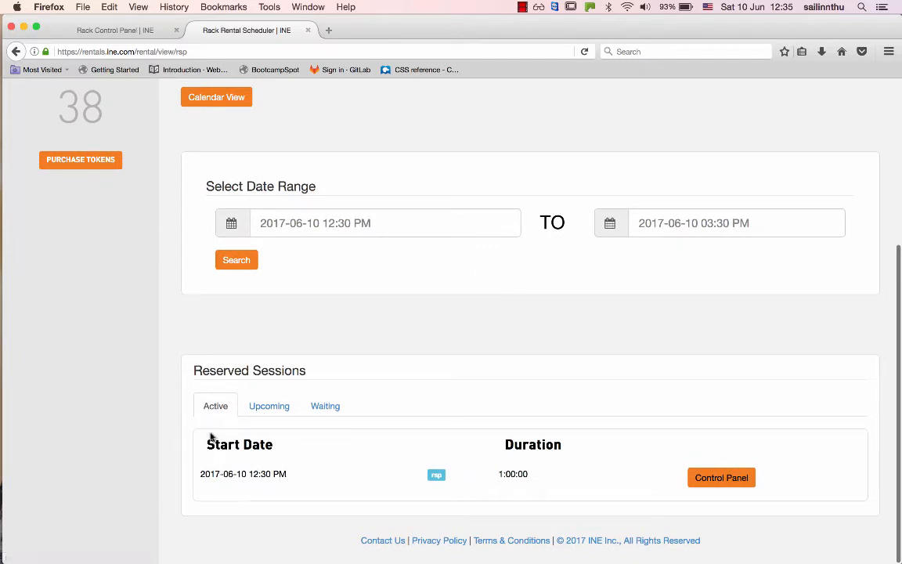
left_click(325, 406)
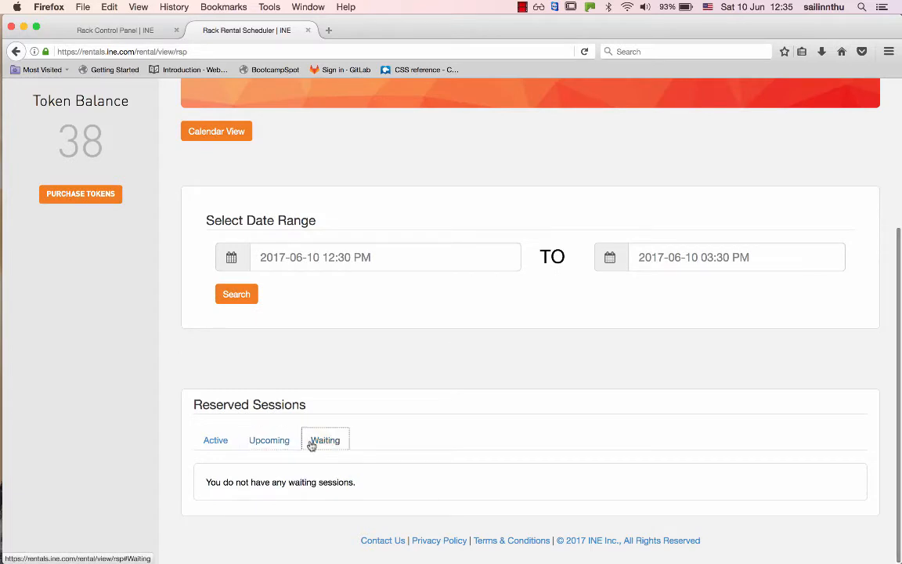
left_click(216, 439)
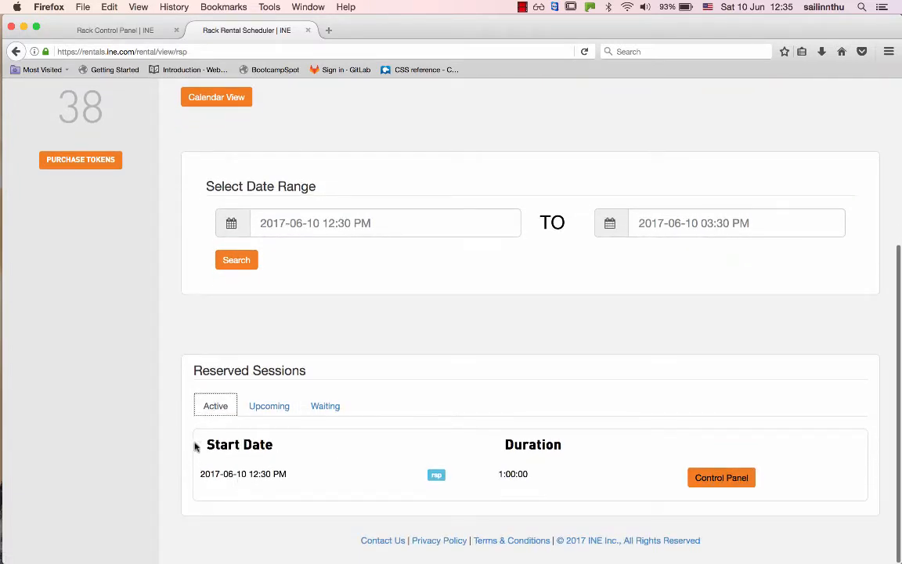
mouse_move(450, 473)
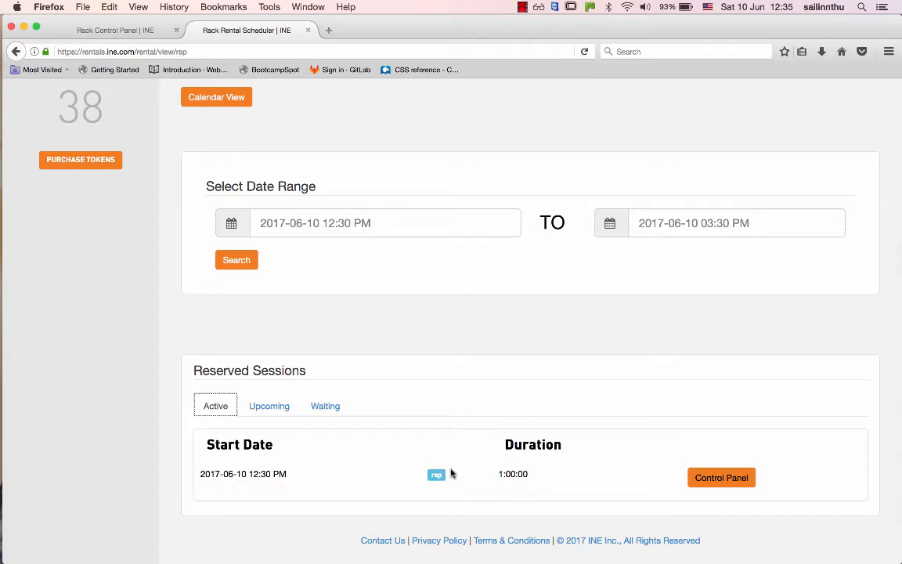
mouse_move(720, 475)
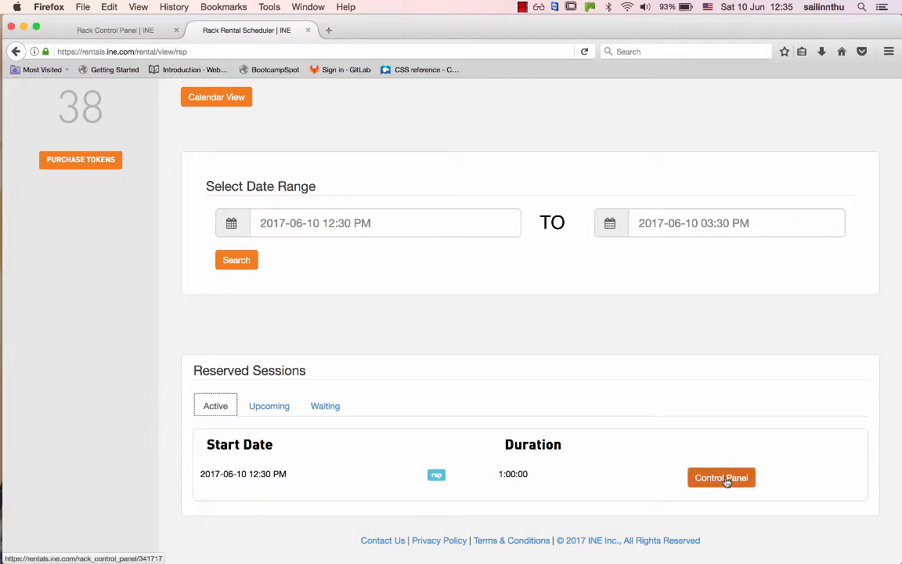
mouse_move(667, 416)
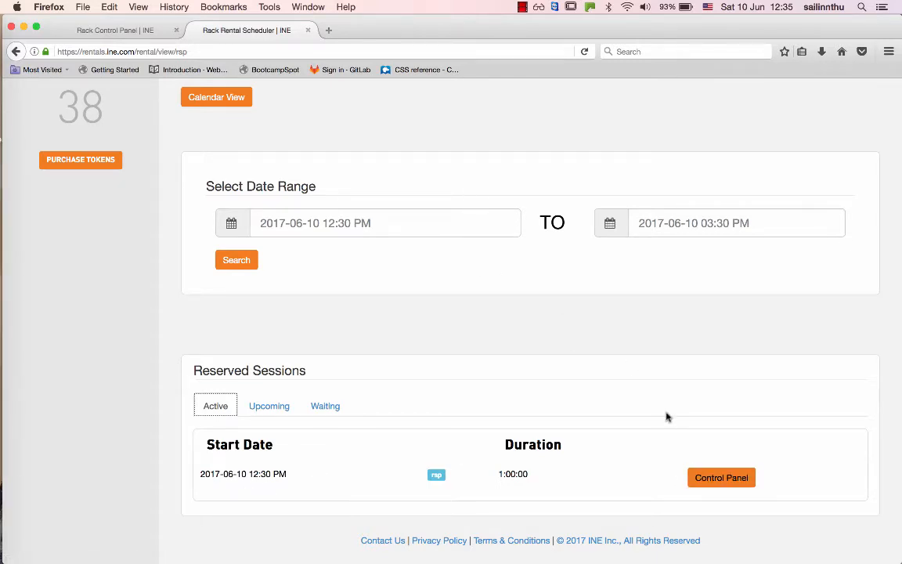
In the active session's control panel, copy the telnet host name racks.ine.com.
left_click(720, 476)
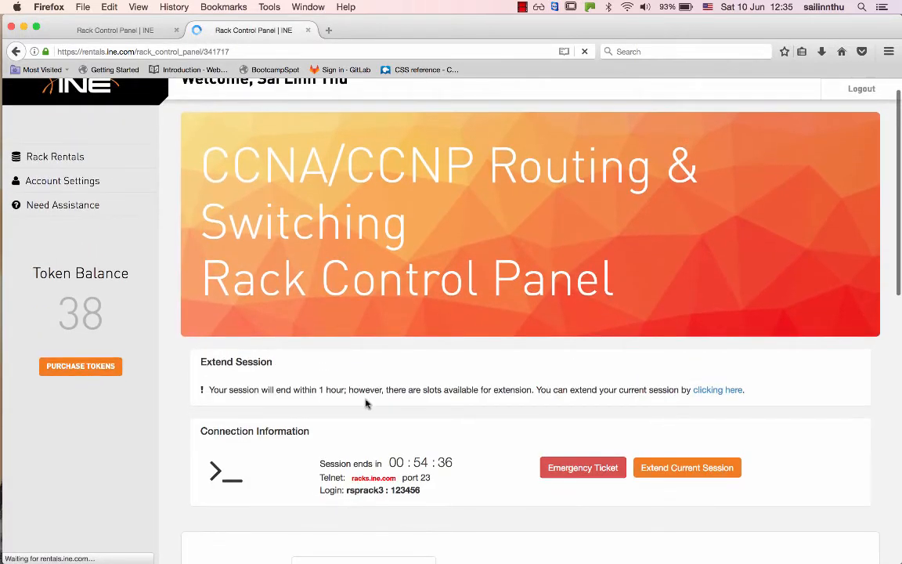
scroll("down", 3)
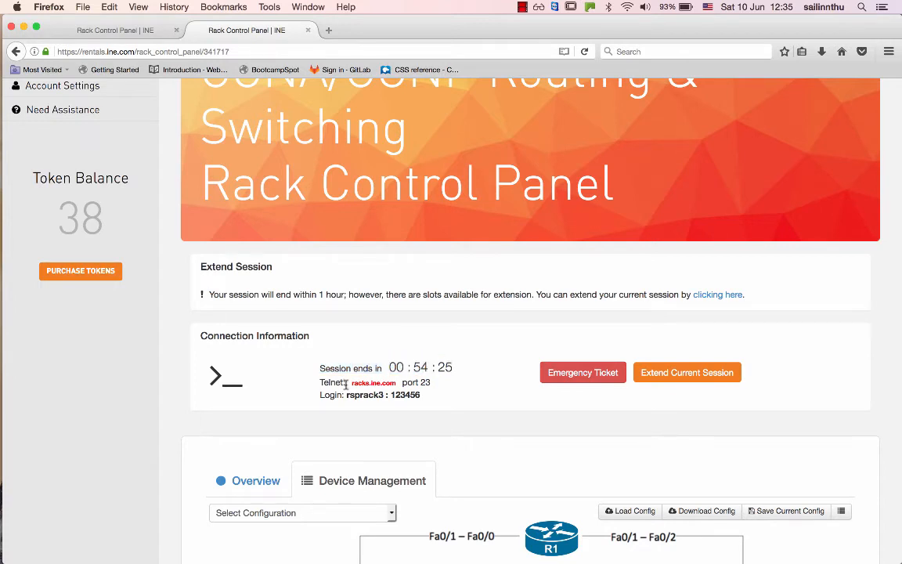
double_click(373, 382)
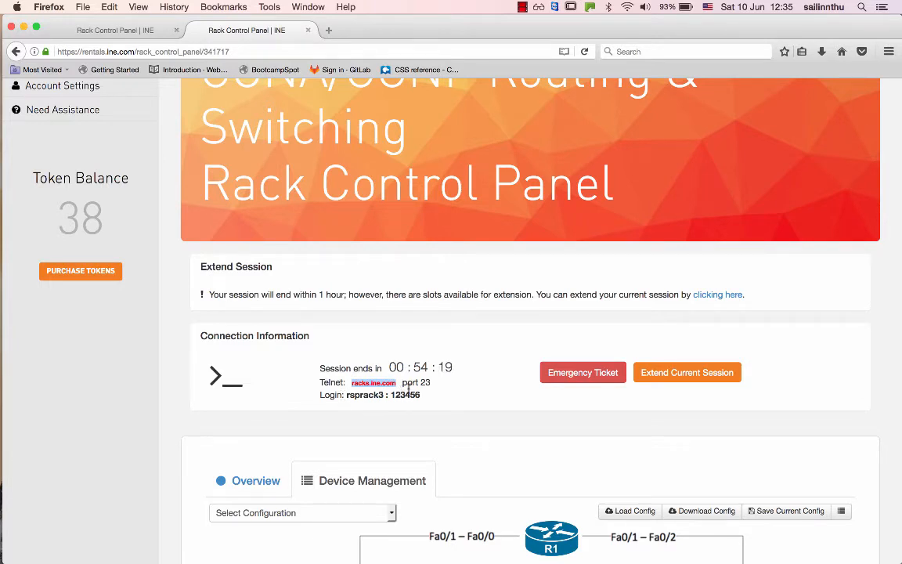
right_click(372, 382)
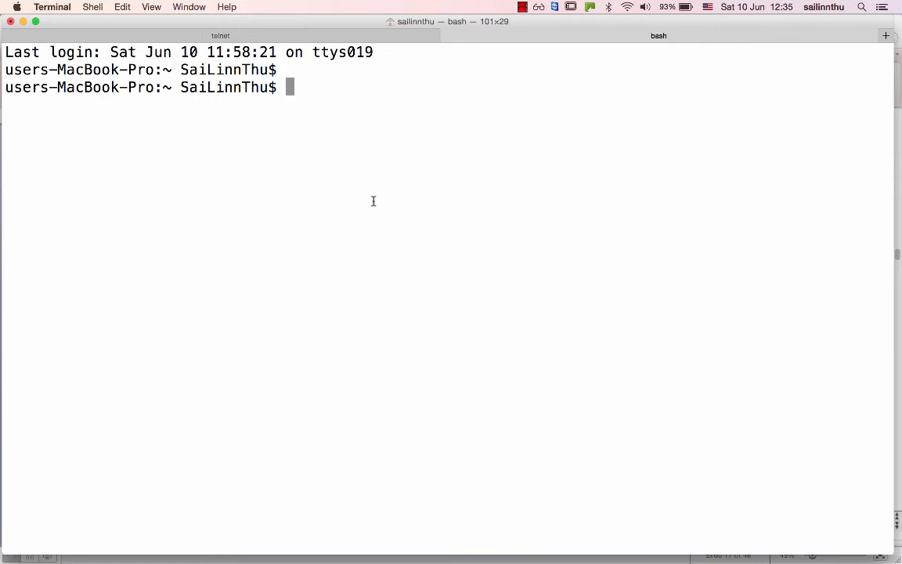
Run 'telnet racks.ine.com' to reach the RS CCNP Rack 3 main menu.
type("telnet racks.ine.com")
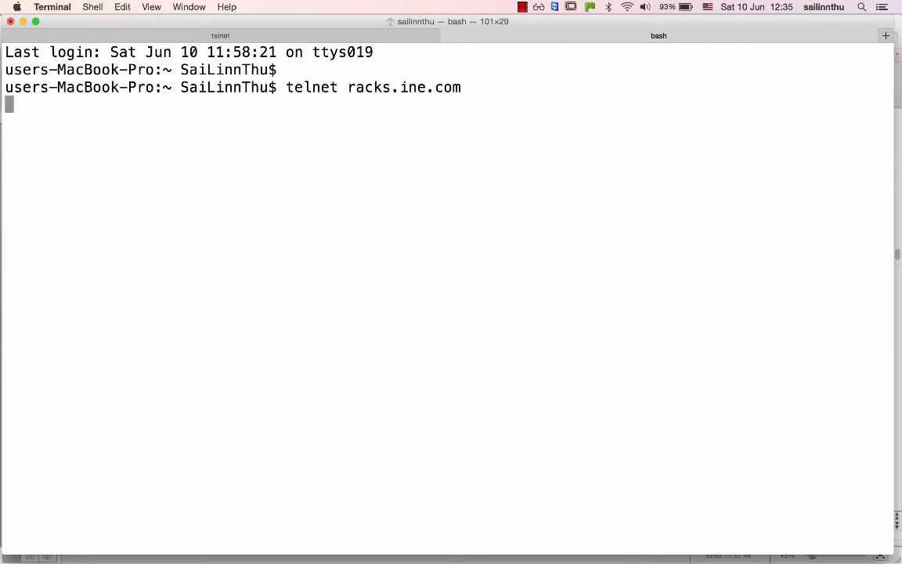
key("Return")
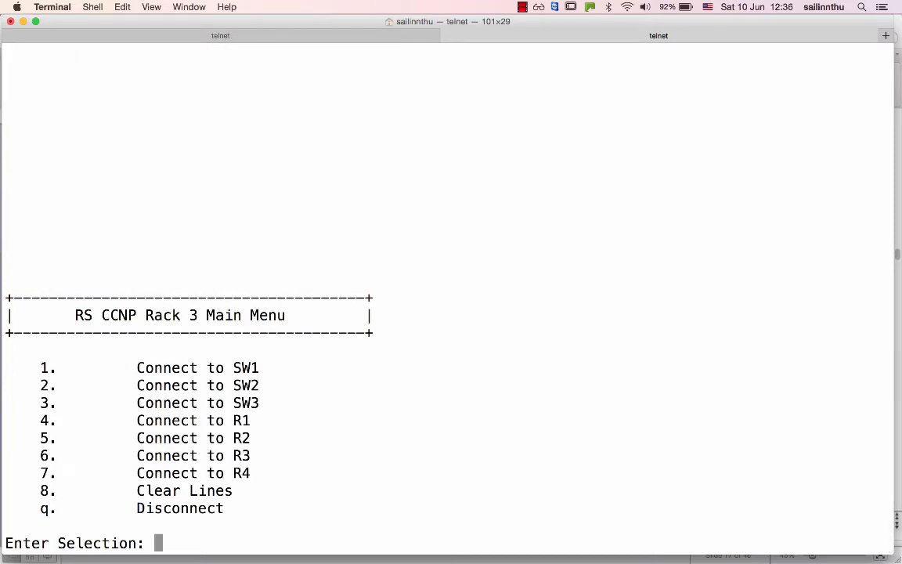
mouse_move(464, 354)
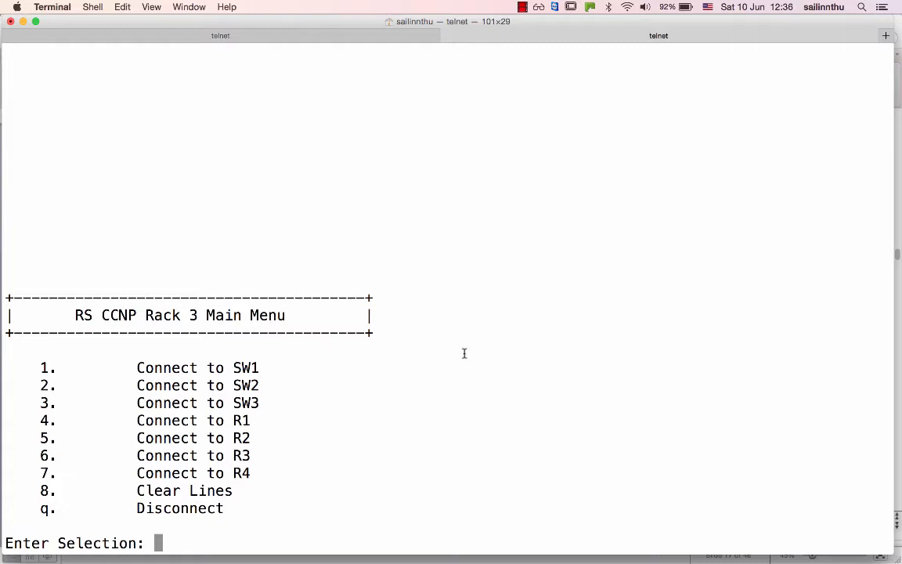
mouse_move(188, 383)
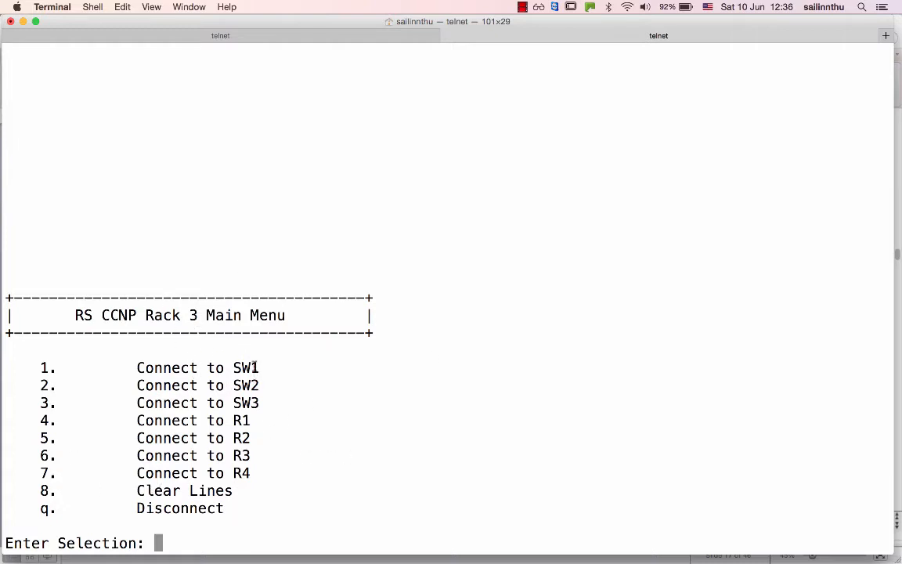
mouse_move(244, 463)
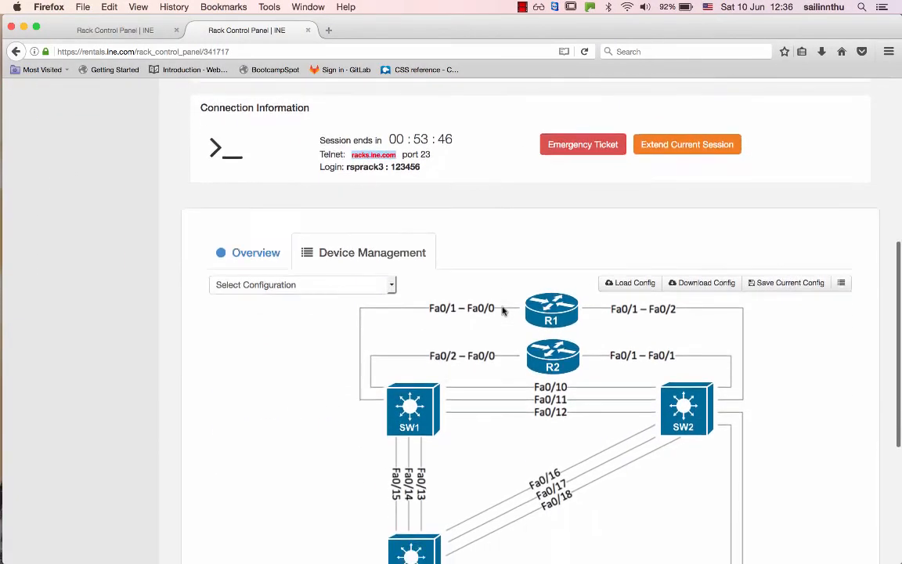
Scroll the Rack Control Panel down to the topology diagram of R1–R4 and SW1–SW3.
scroll("down", 3)
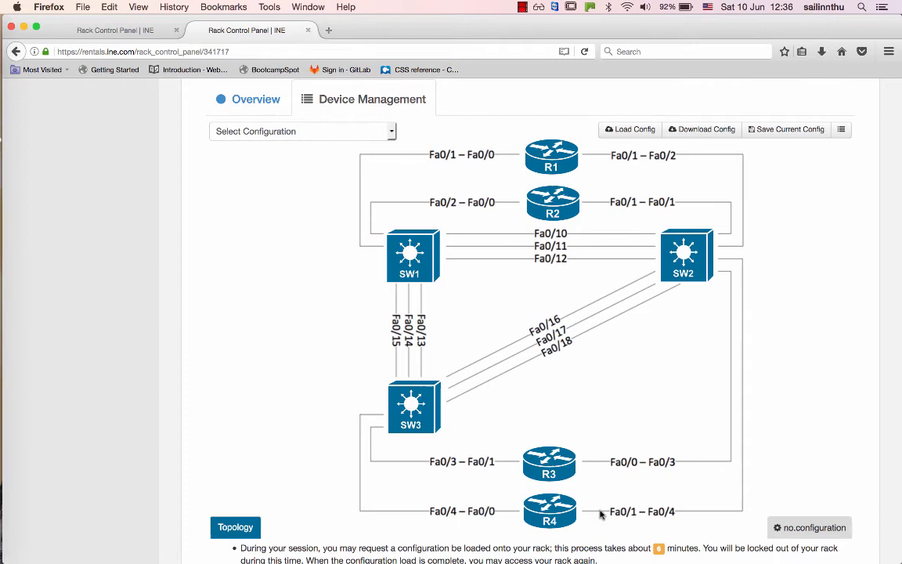
mouse_move(463, 464)
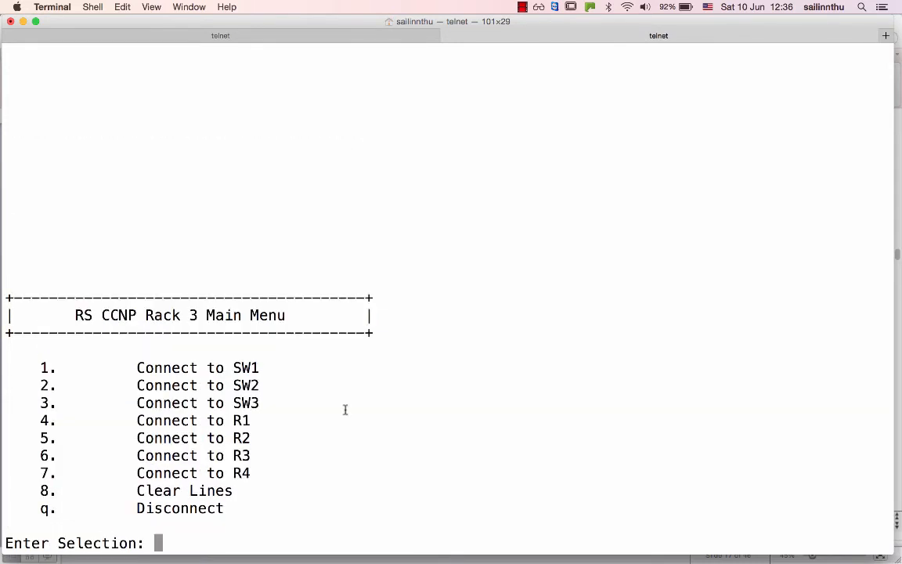
Choose menu option 2 and enter 'en' to start the SW2 console at the Switch_sw2 prompt.
type("2")
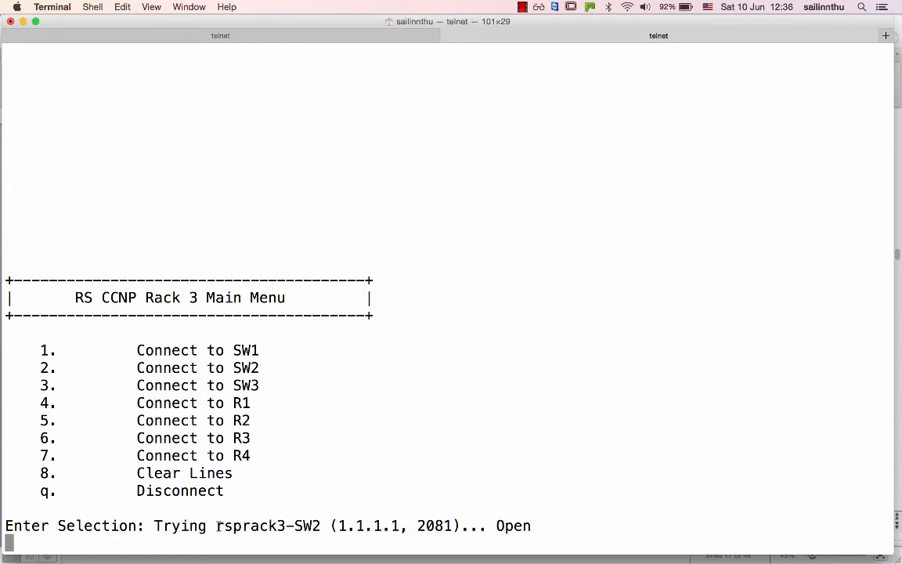
key("Return")
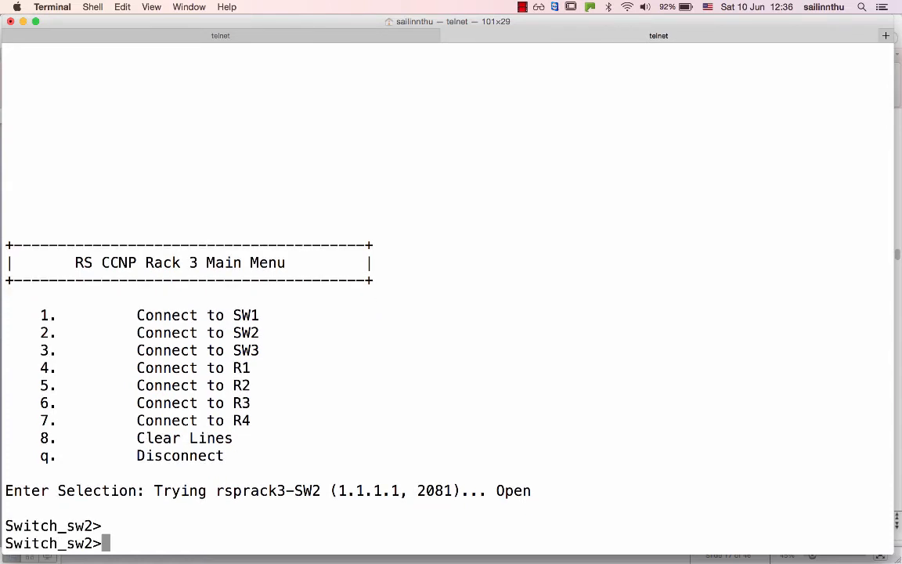
type("en")
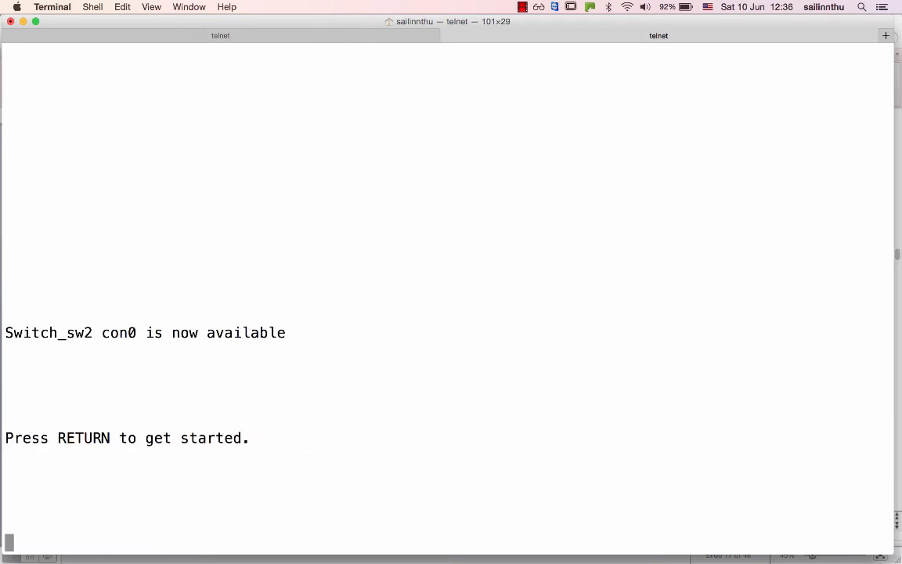
key("Return")
type("pwd")
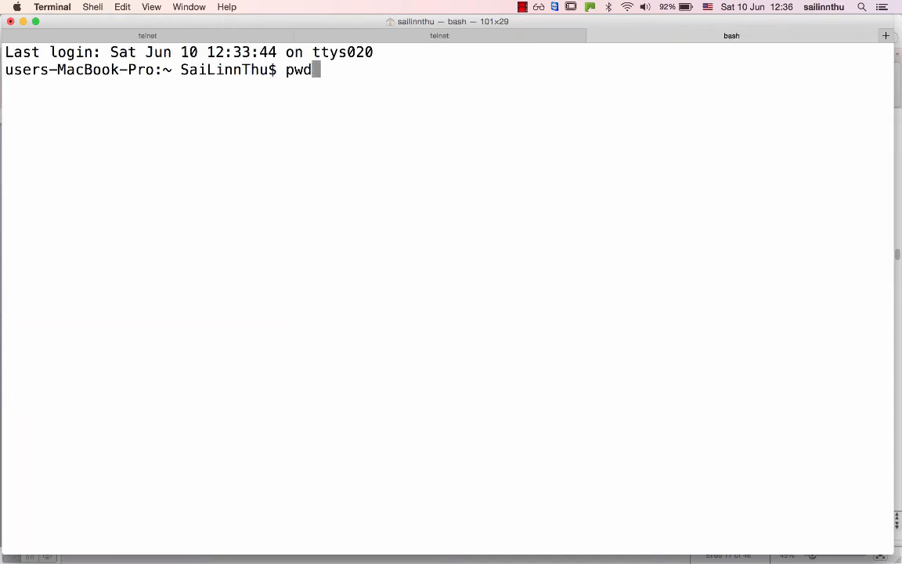
Telnet to racks.ine.com again and log in as rsprack3 with the password.
type("c")
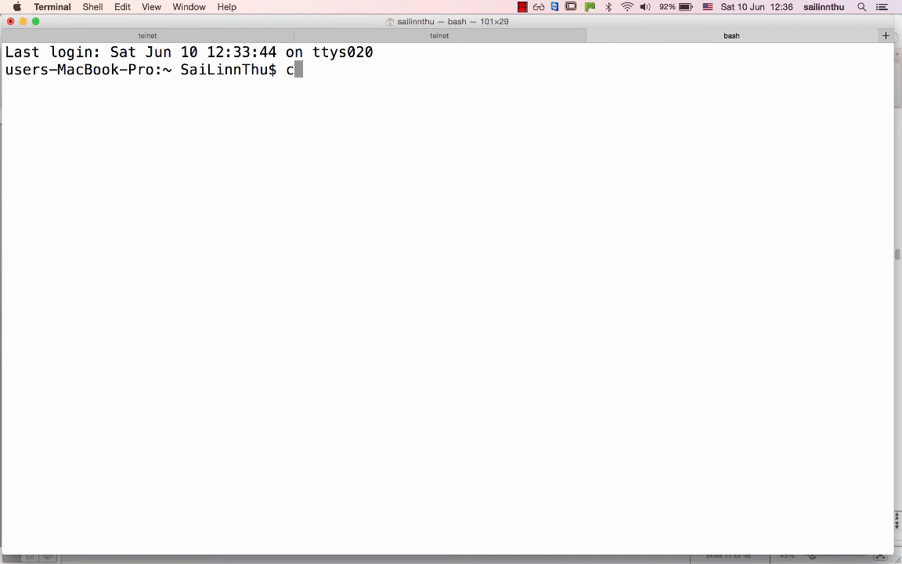
type("elnet racks.ine.com")
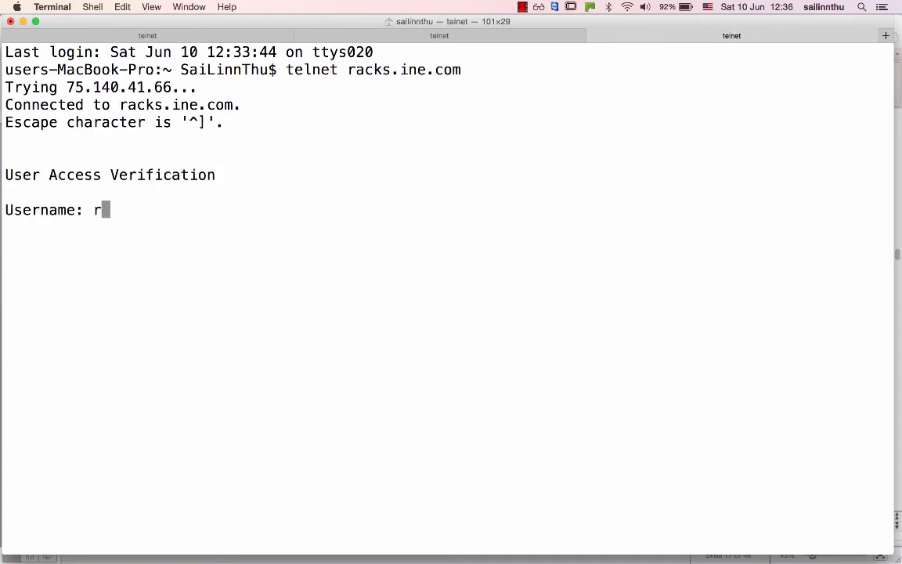
type("sprack3")
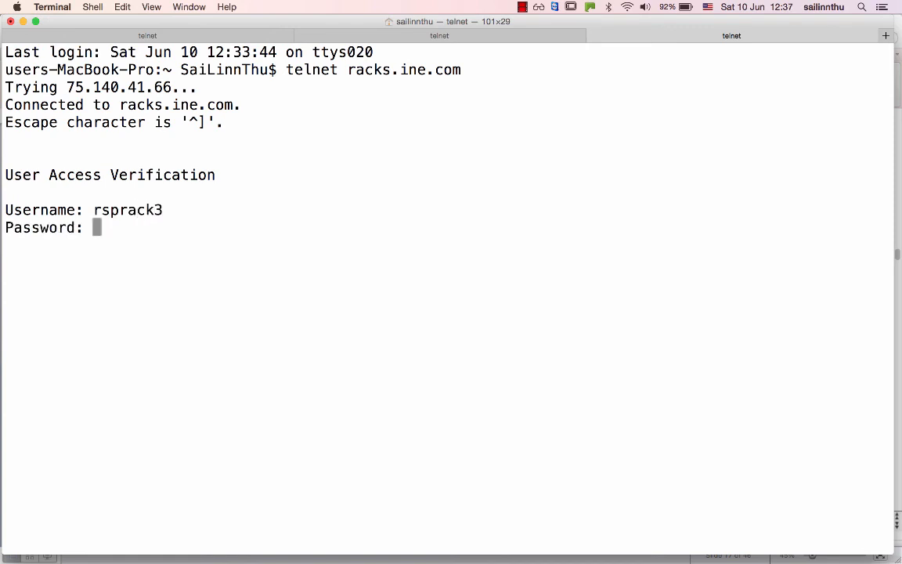
key("Return")
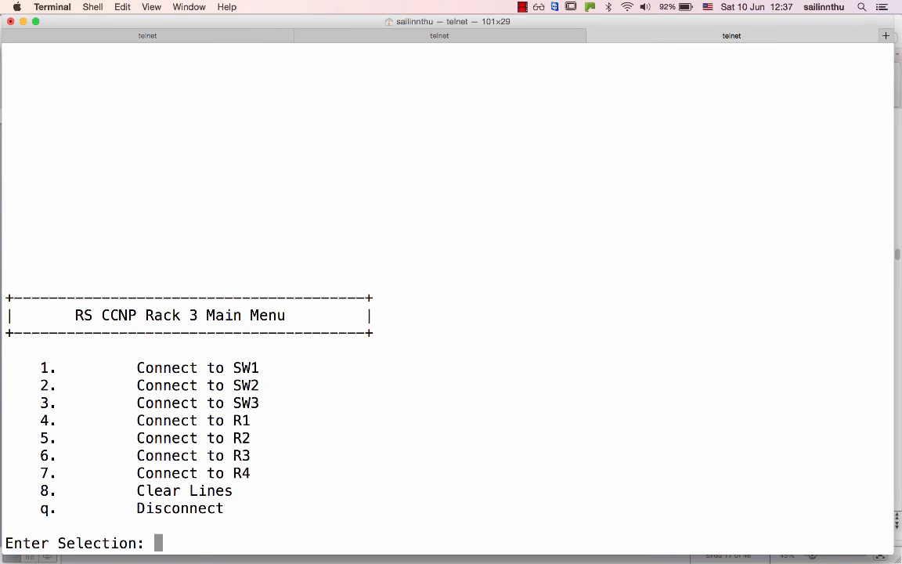
Choose menu option 3 to open the SW3 console at the Switch_sw3 prompt.
type("3")
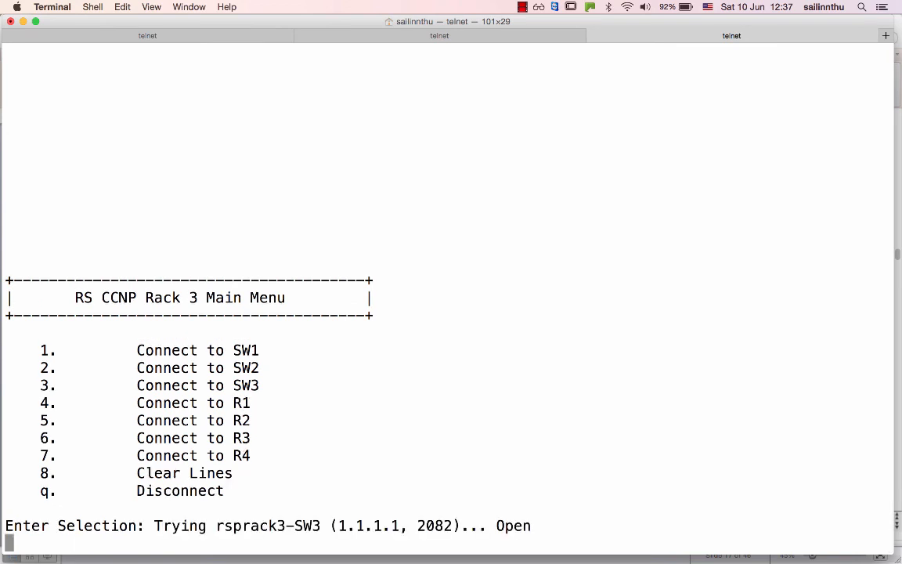
key("Return")
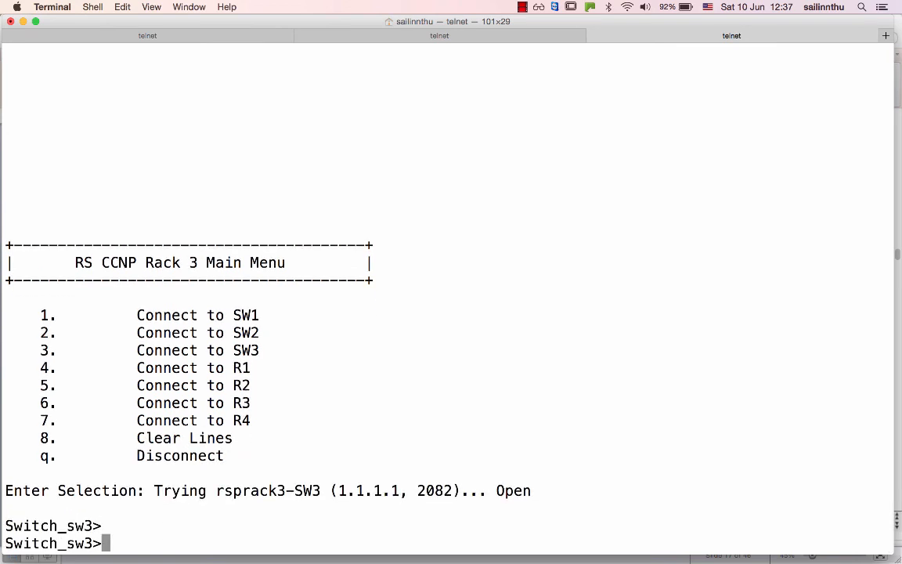